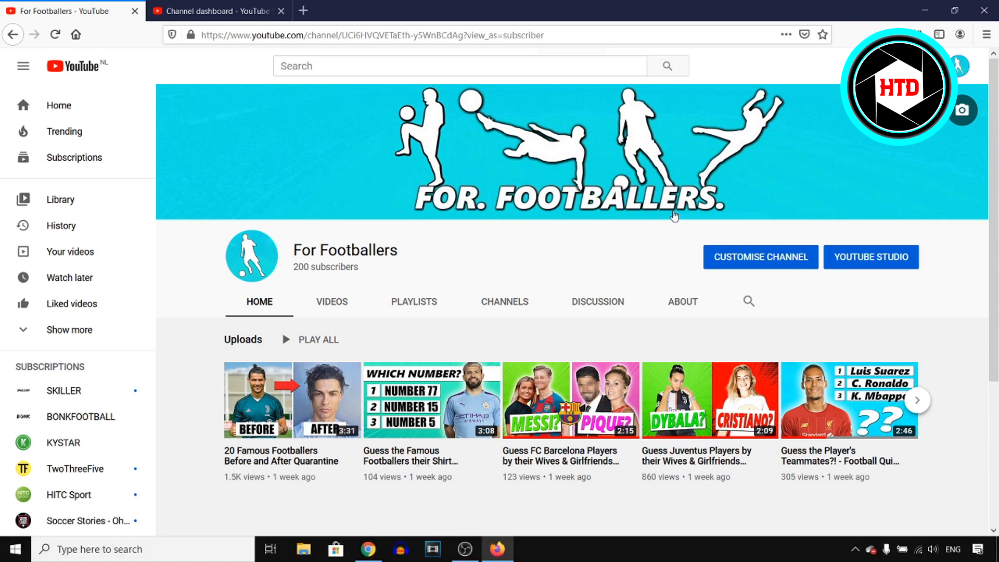
{"action": "mouse_move", "coordinate": [515, 425]}
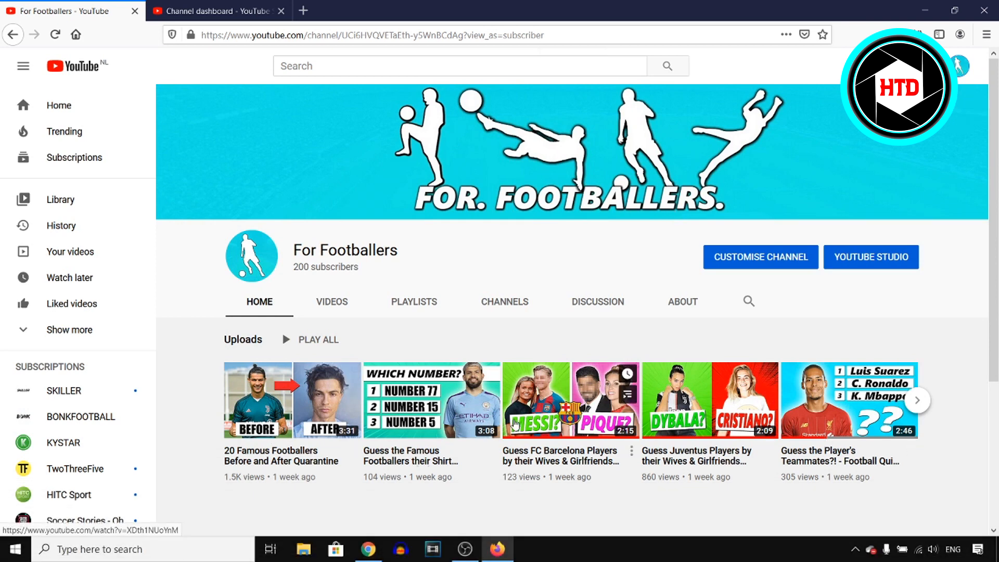
{"action": "mouse_move", "coordinate": [636, 405]}
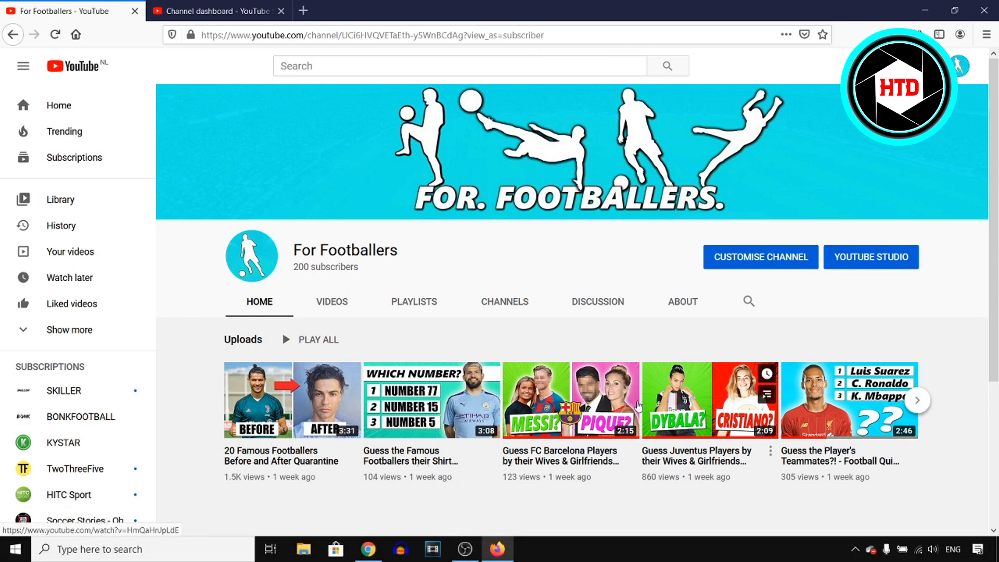
{"action": "mouse_move", "coordinate": [653, 401]}
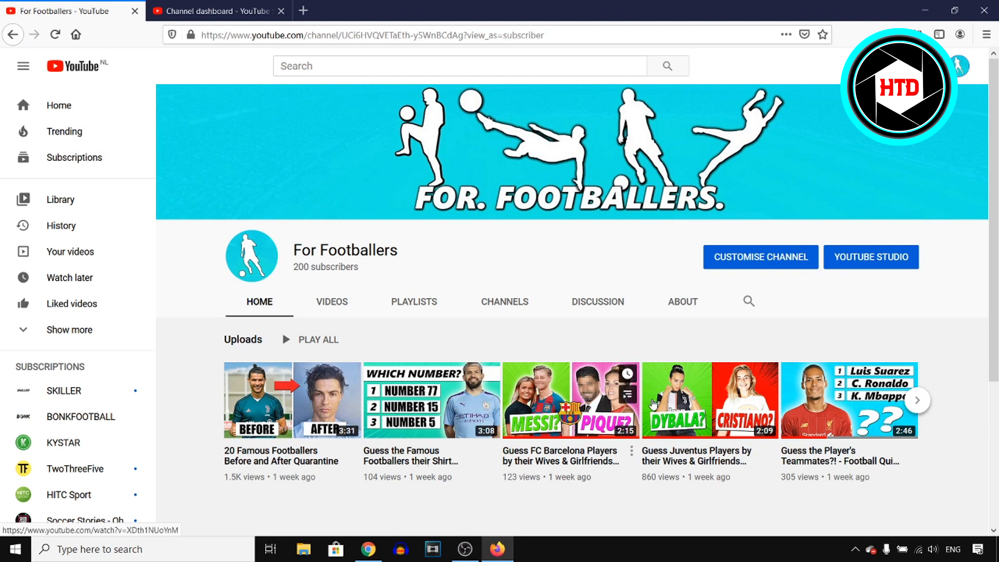
{"action": "mouse_move", "coordinate": [430, 498]}
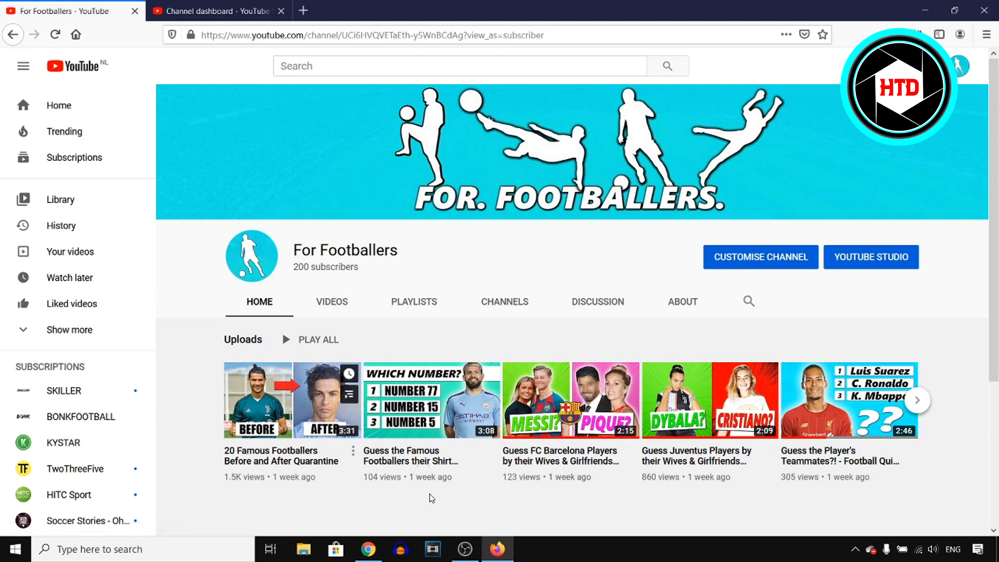
Open the For Footballers account settings and go to Channel status and features
{"action": "left_click", "coordinate": [958, 52]}
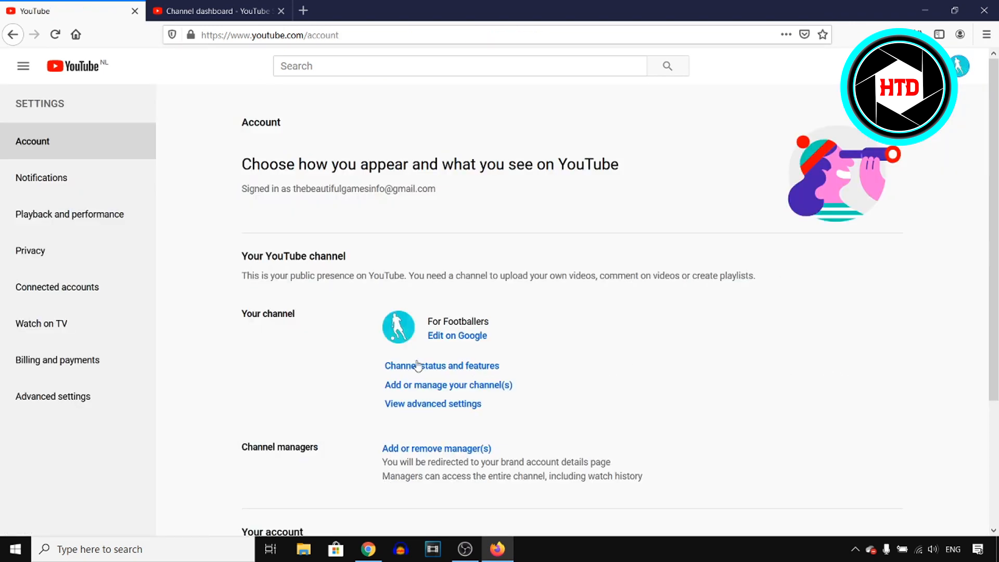
{"action": "left_click", "coordinate": [441, 365]}
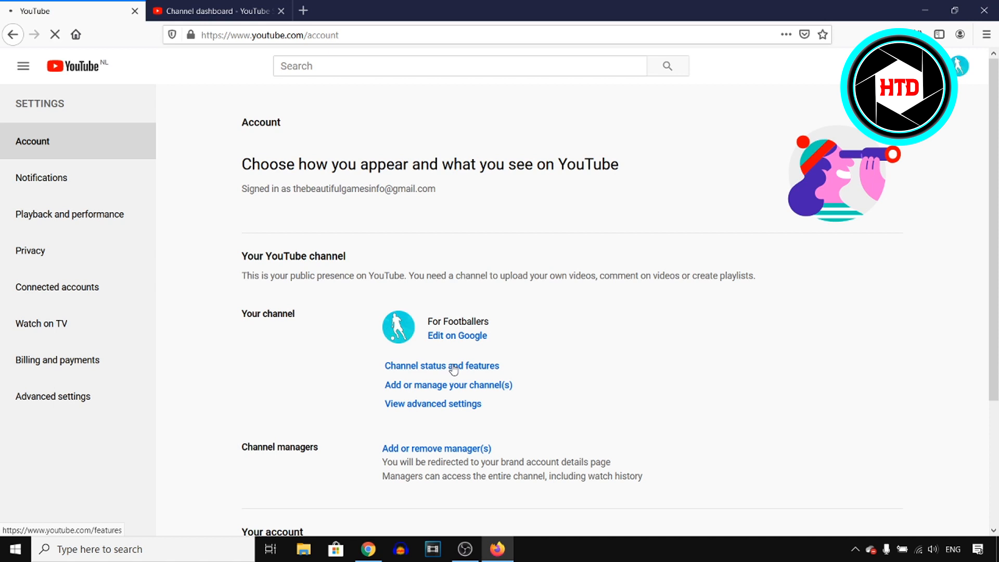
Review the verified, strike-free channel status page, then switch to the Studio dashboard
{"action": "left_click", "coordinate": [441, 365]}
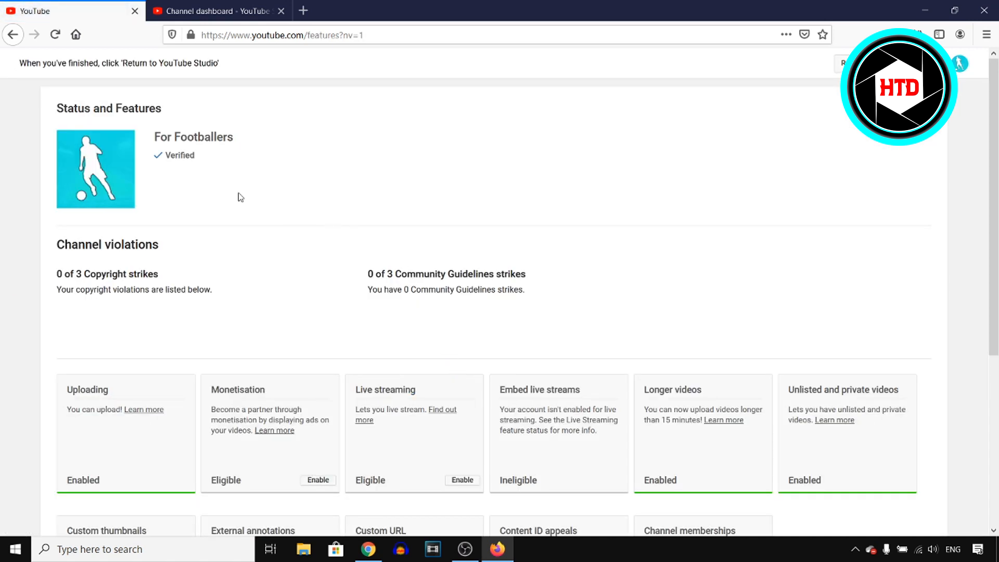
{"action": "double_click", "coordinate": [181, 155]}
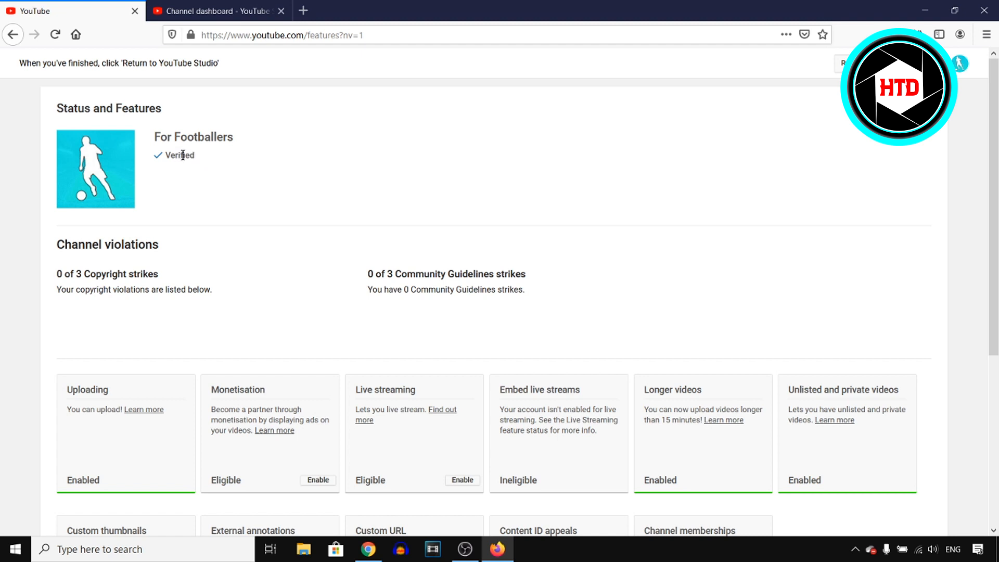
{"action": "mouse_move", "coordinate": [188, 157]}
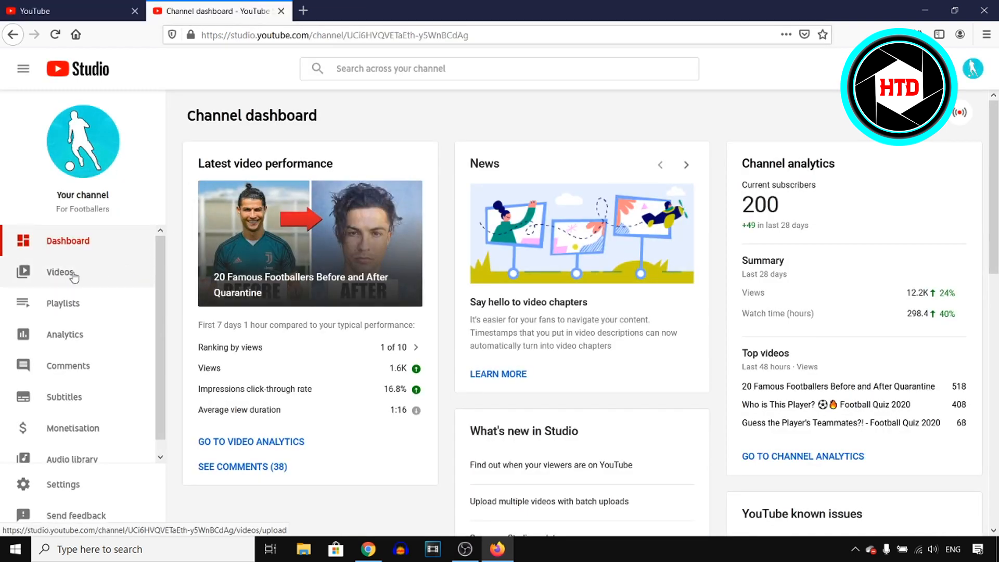
Open the Videos list and edit details of '20 Famous Footballers Before and After Quarantine'
{"action": "left_click", "coordinate": [60, 272]}
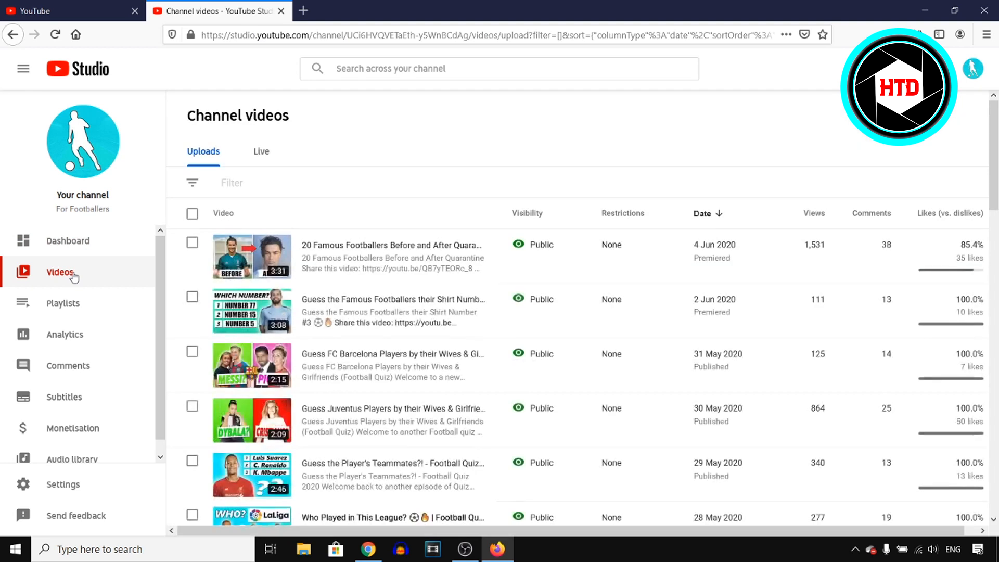
{"action": "mouse_move", "coordinate": [315, 257]}
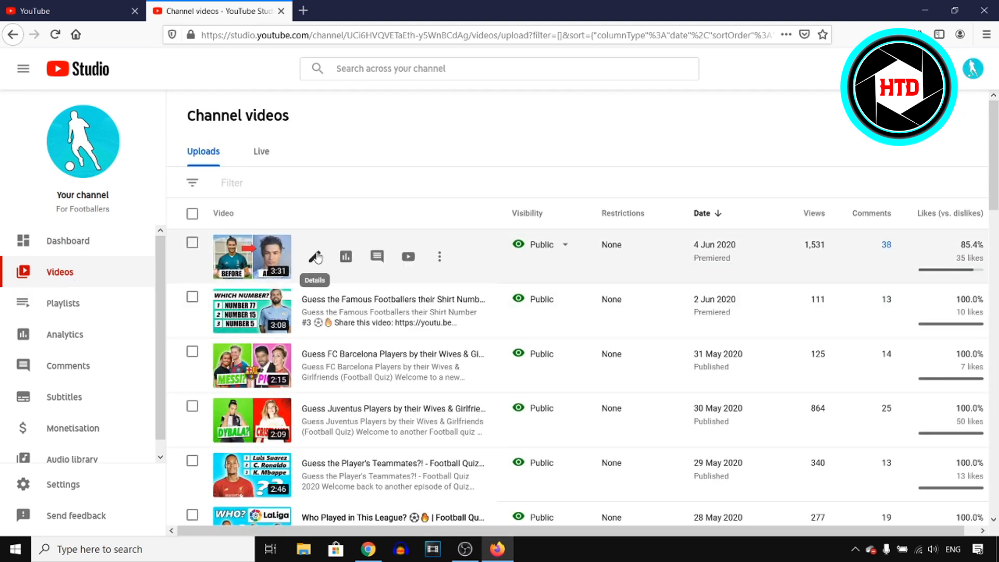
{"action": "left_click", "coordinate": [314, 256]}
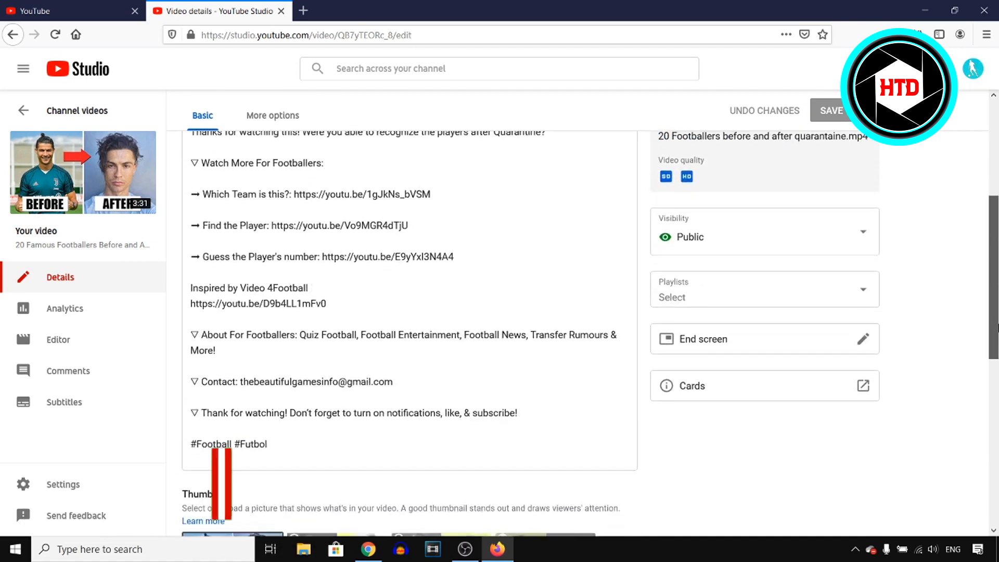
Replace the video's current thumbnail with the '$300 in 24 hrs' image
{"action": "scroll", "scroll_direction": "down", "scroll_amount": 3}
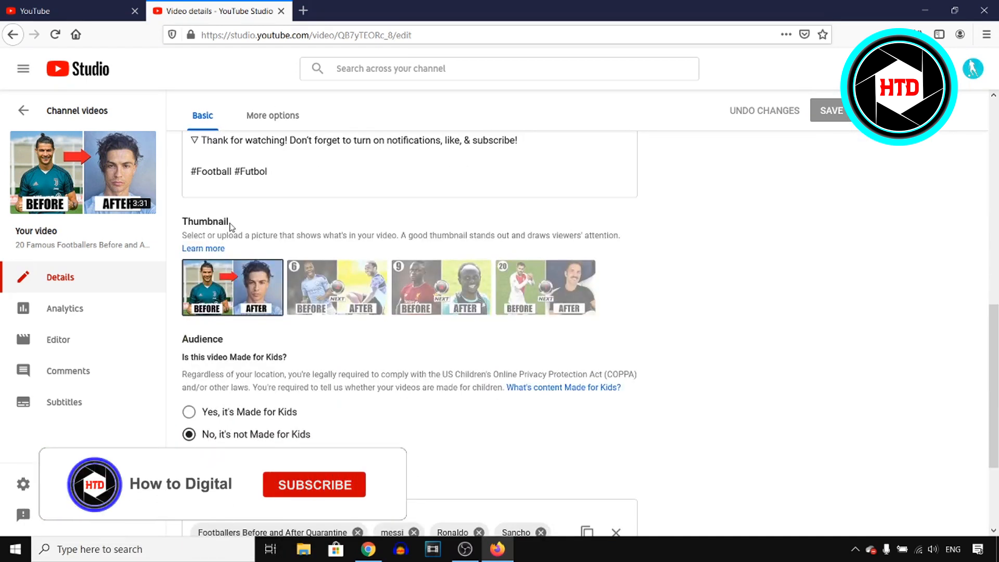
{"action": "double_click", "coordinate": [204, 221]}
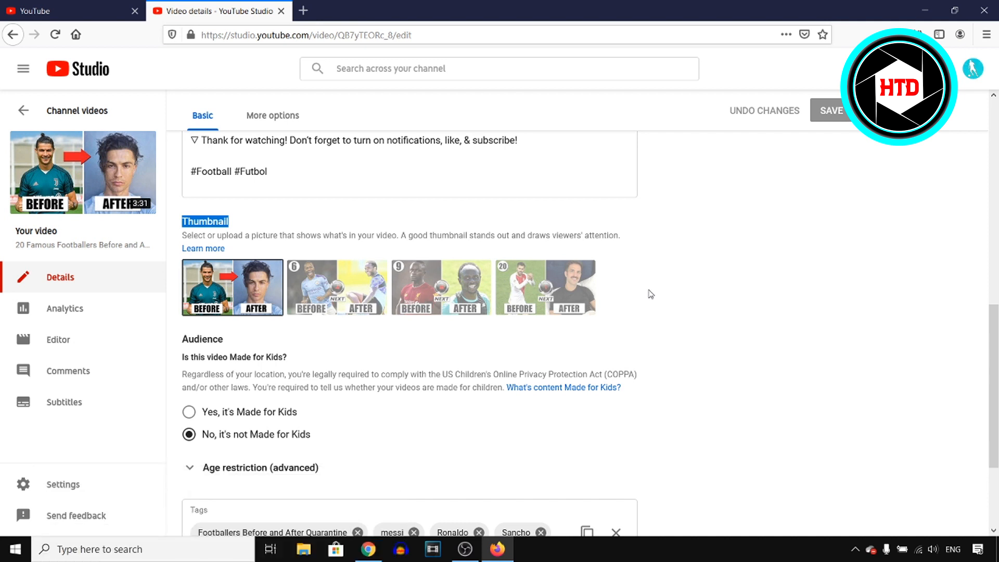
{"action": "left_click", "coordinate": [232, 287]}
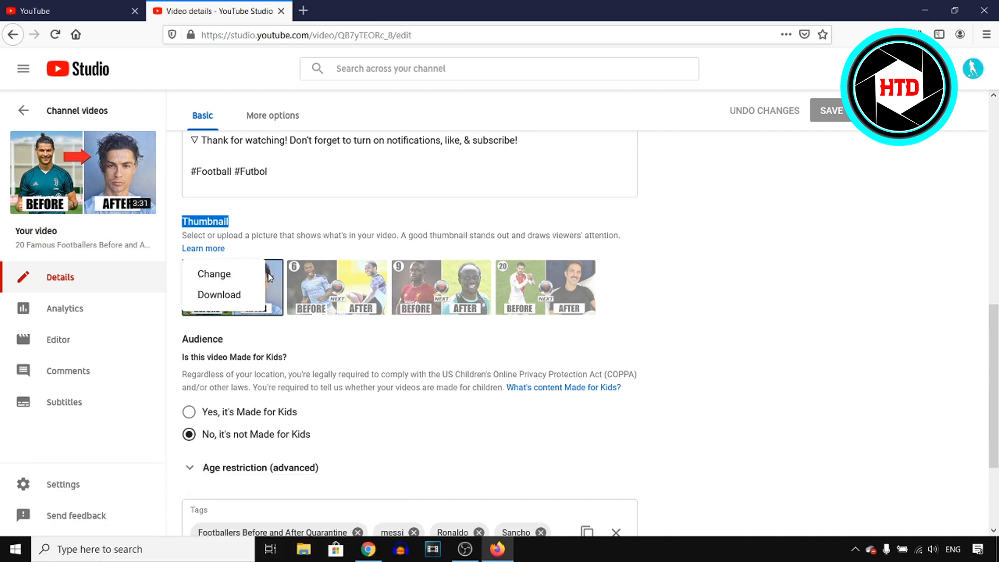
{"action": "mouse_move", "coordinate": [661, 323]}
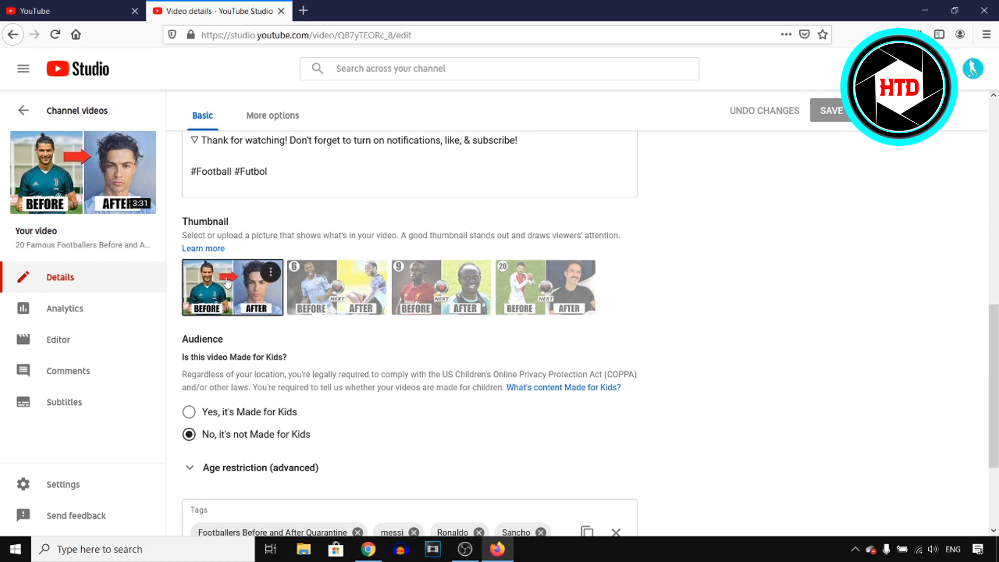
{"action": "mouse_move", "coordinate": [253, 281]}
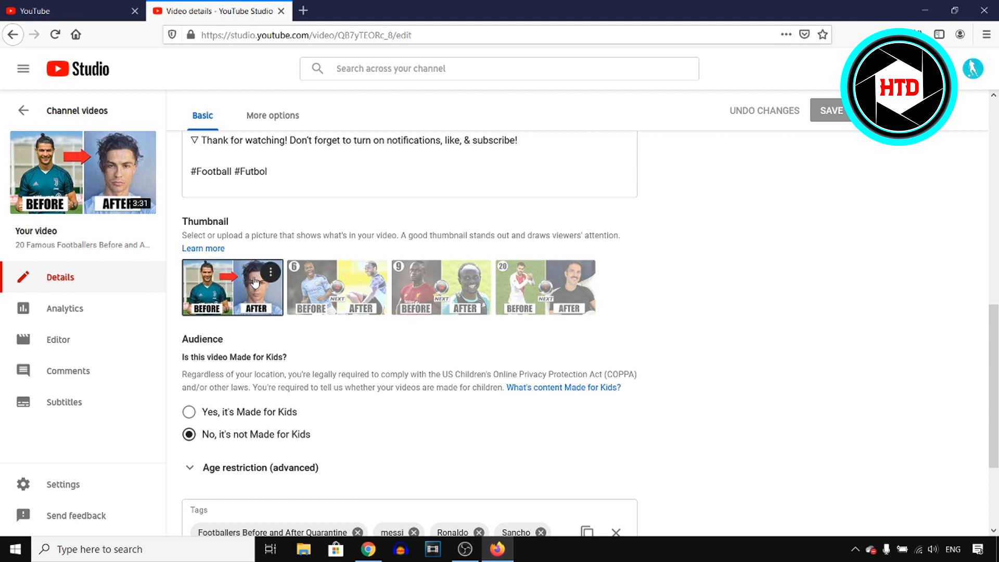
{"action": "left_click", "coordinate": [269, 274]}
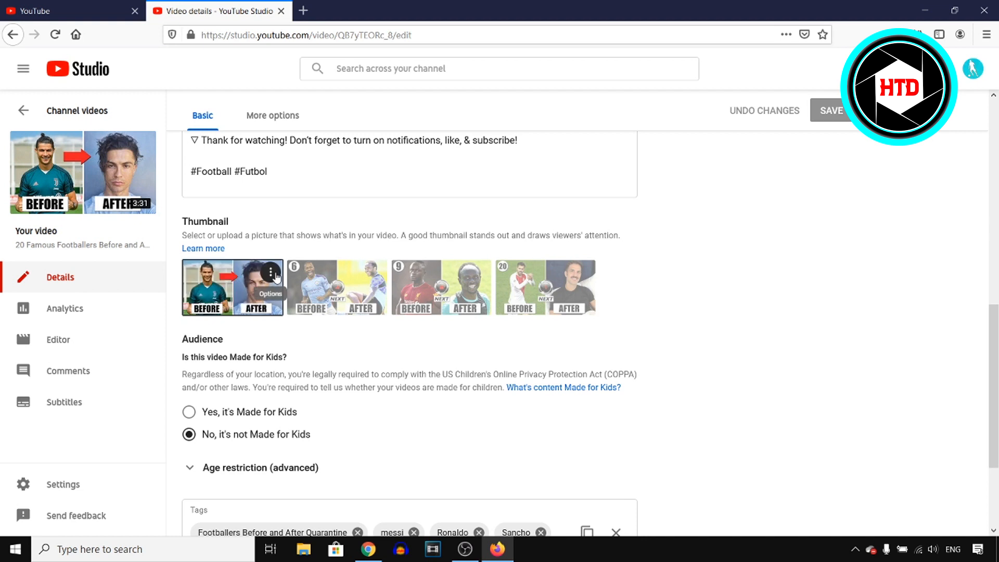
{"action": "mouse_move", "coordinate": [224, 282]}
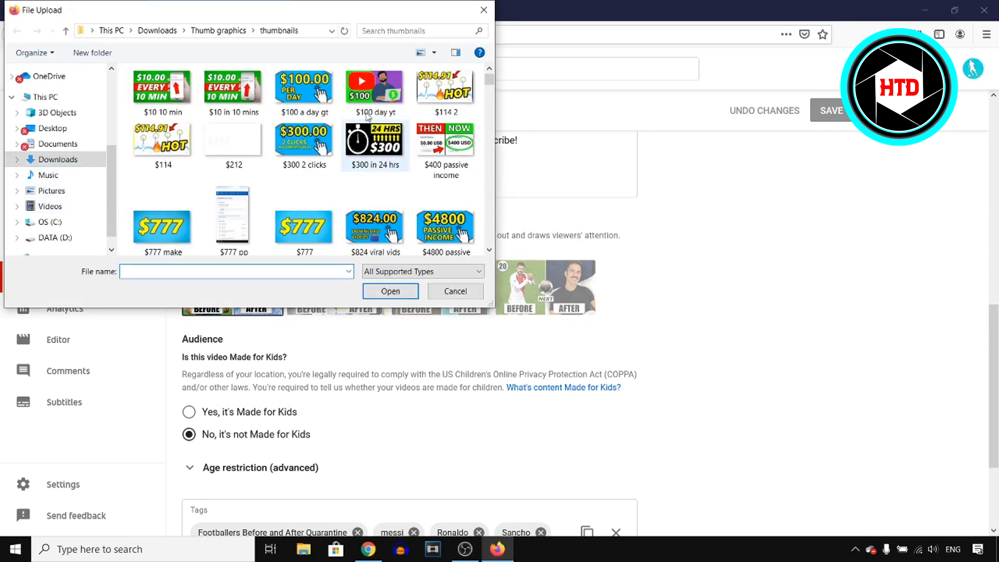
{"action": "left_click", "coordinate": [375, 139]}
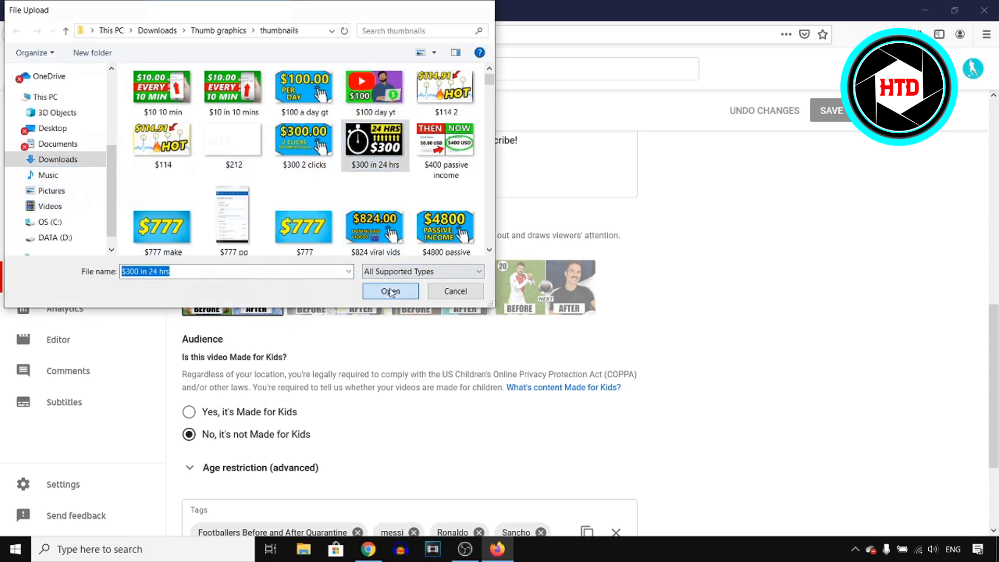
{"action": "left_click", "coordinate": [389, 290]}
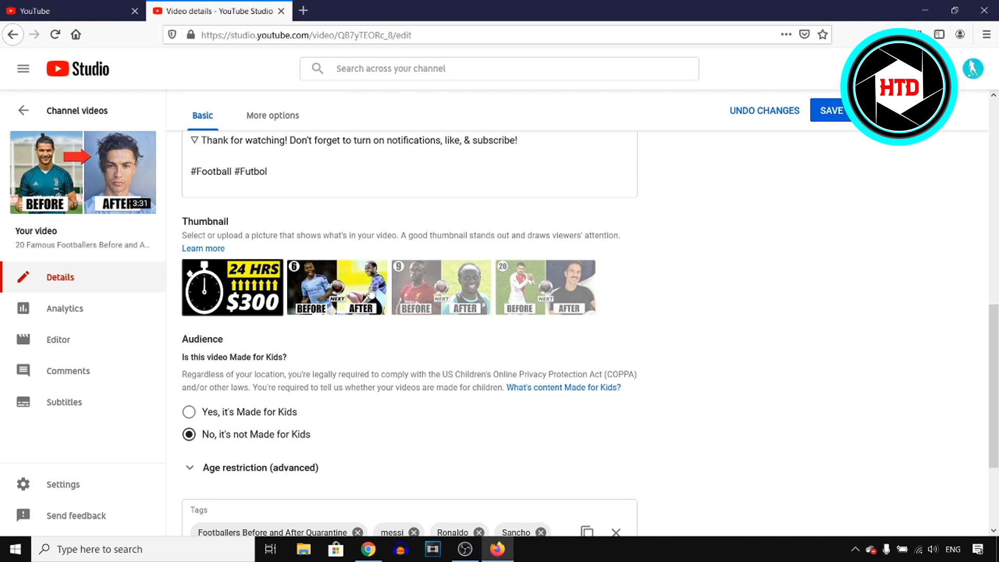
{"action": "mouse_move", "coordinate": [687, 261]}
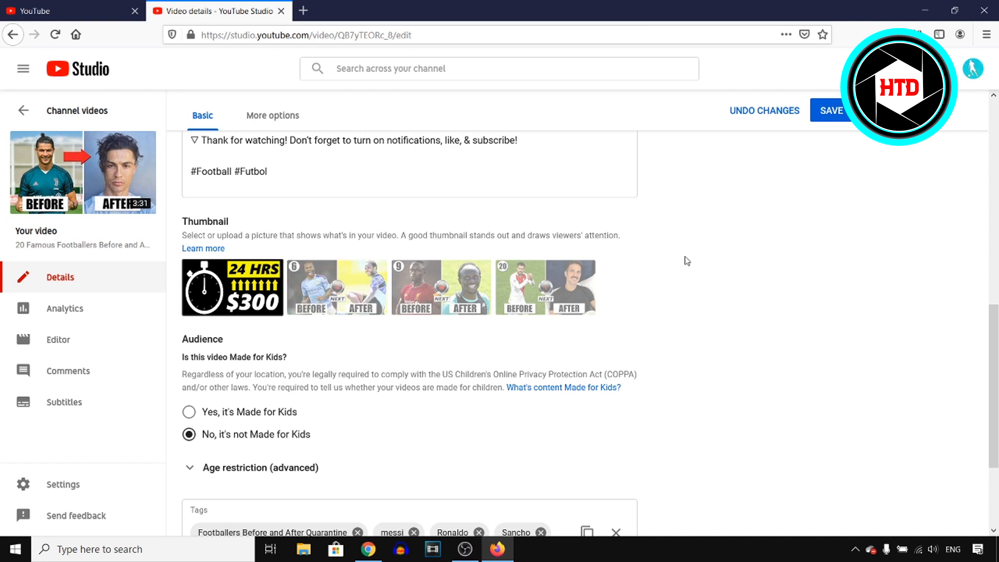
{"action": "mouse_move", "coordinate": [805, 202]}
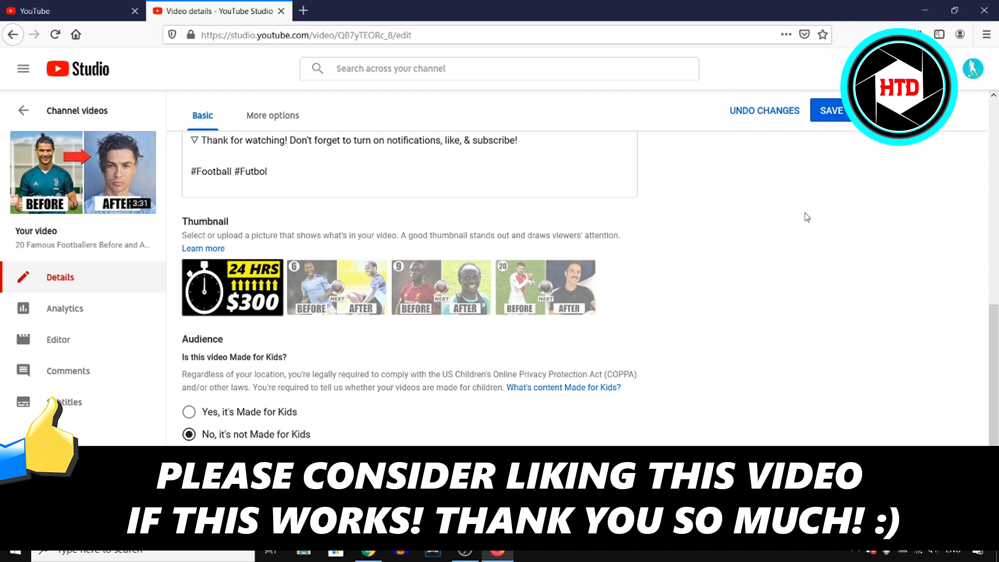
{"action": "mouse_move", "coordinate": [759, 274]}
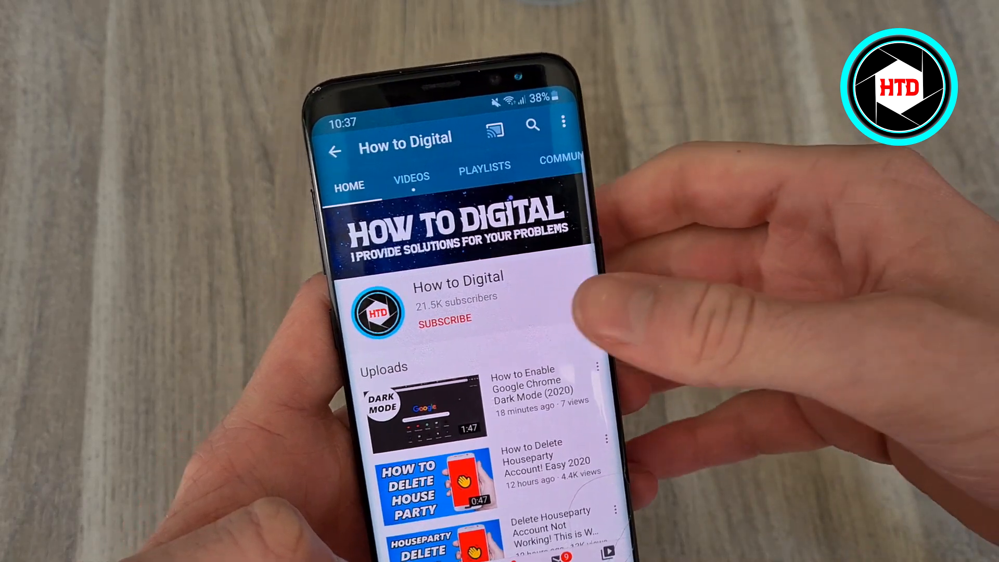
Subscribe to How to Digital in the mobile app and open its bell notification options
{"action": "left_click", "coordinate": [443, 319]}
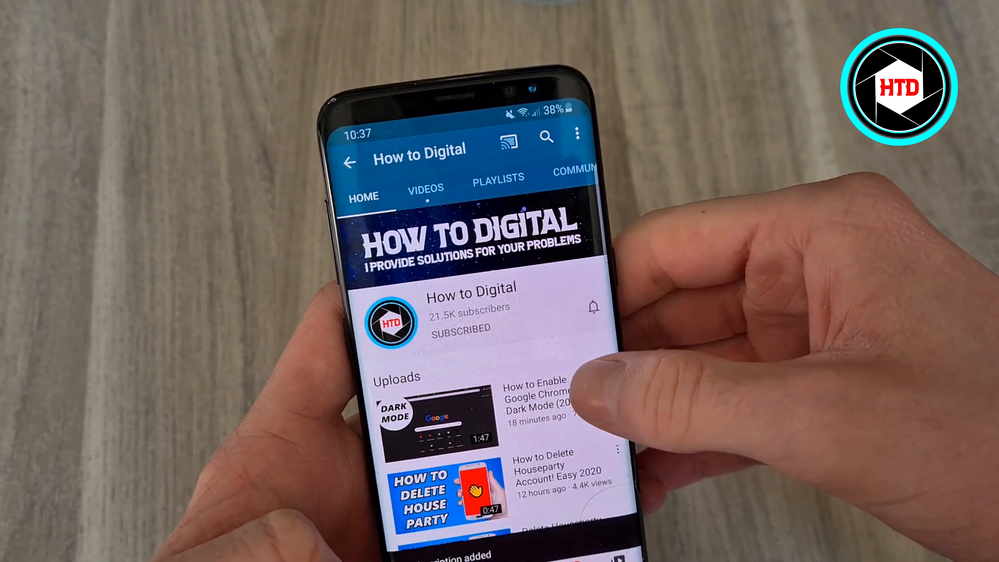
{"action": "left_click", "coordinate": [592, 307]}
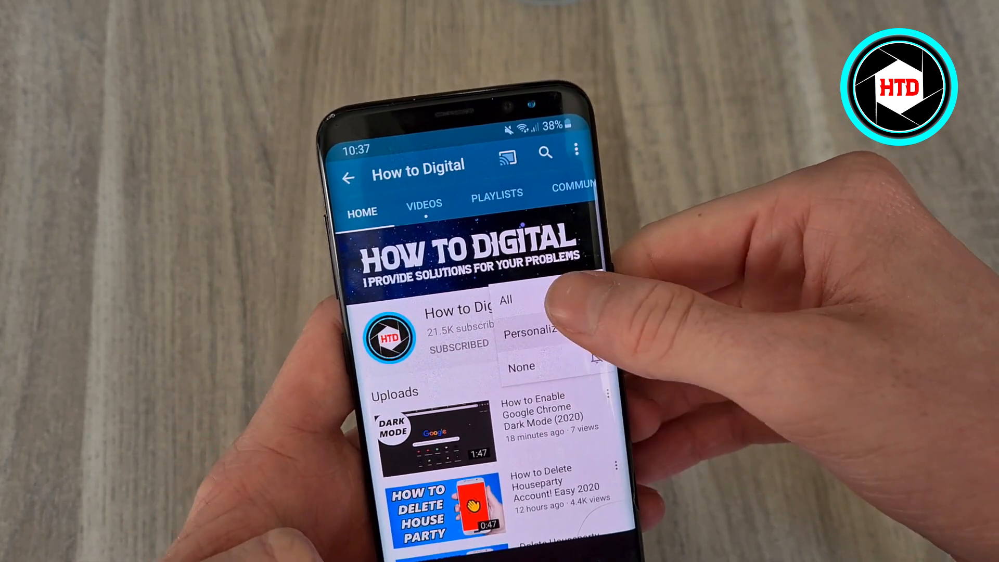